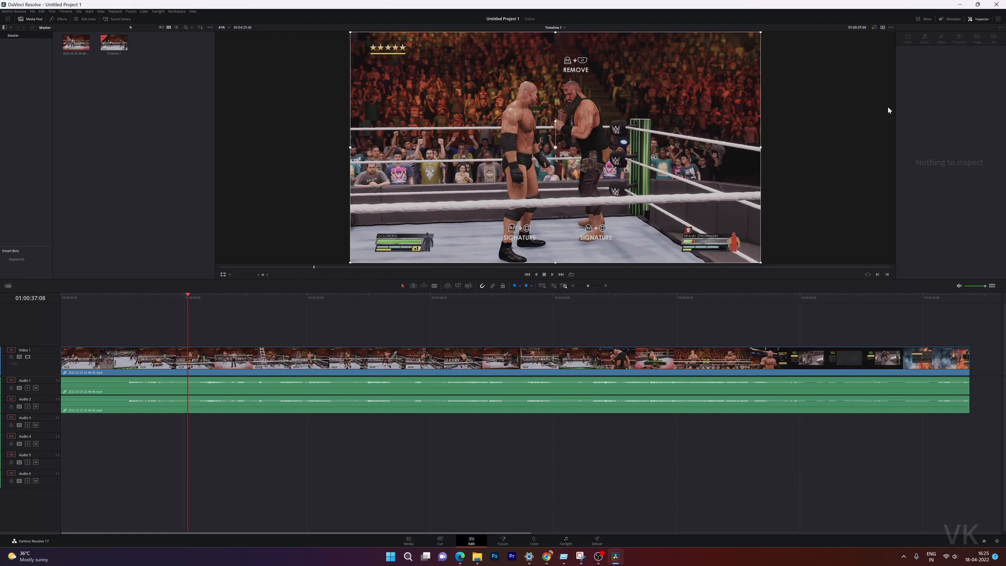
mouse_move(509, 527)
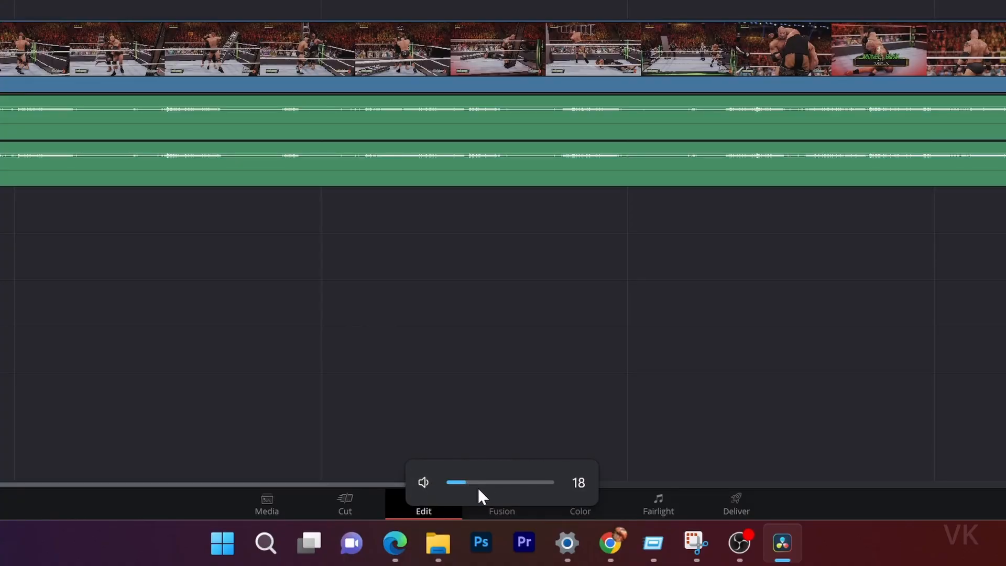
Step: Adjust the computer's sound volume and check the system's sound output devices
drag(456, 481, 471, 481)
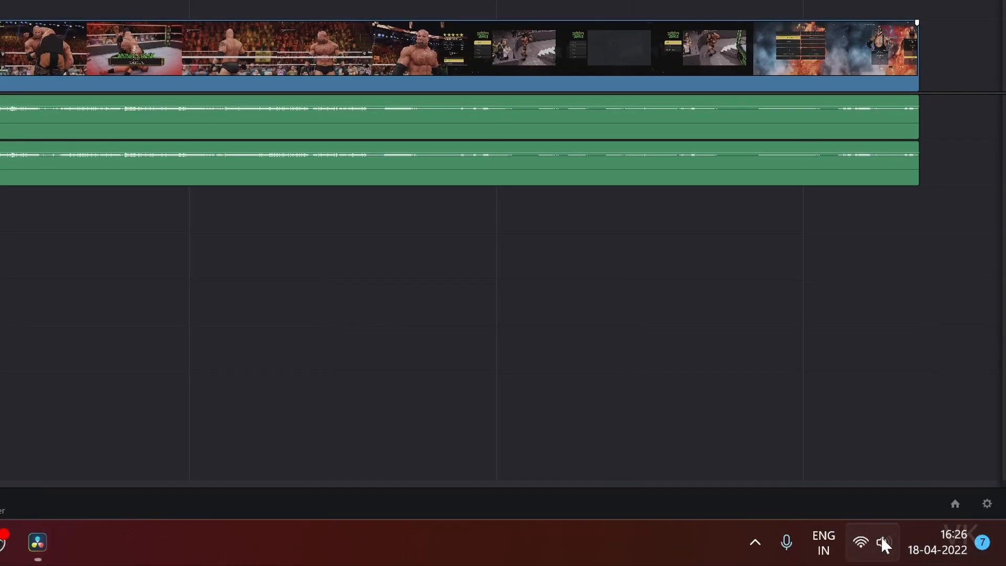
click(882, 542)
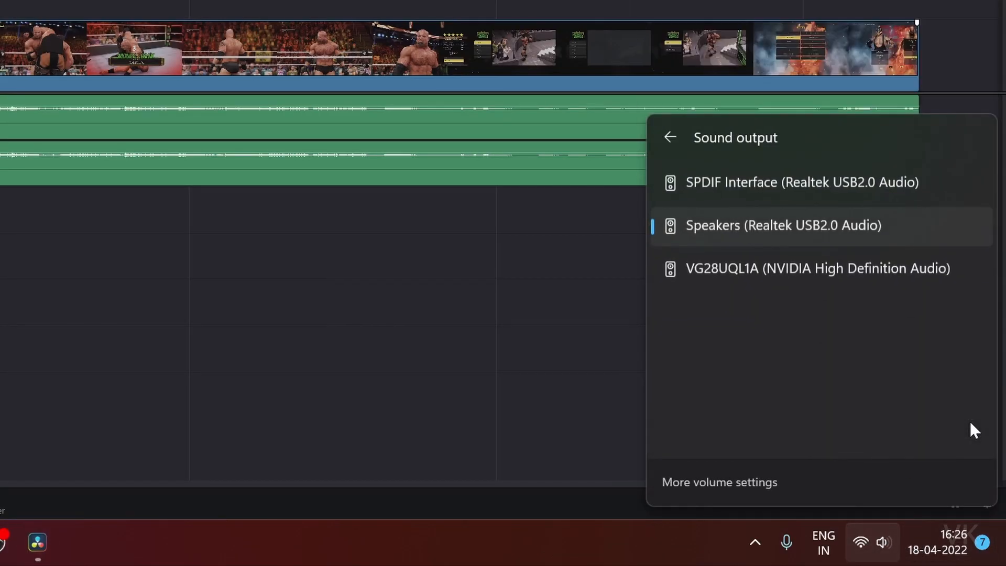
mouse_move(960, 419)
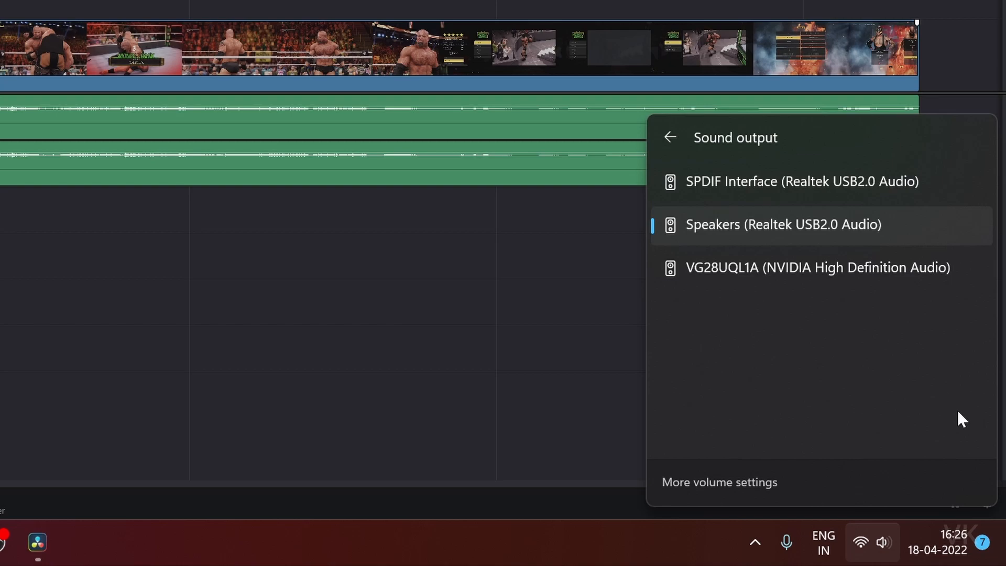
mouse_move(949, 408)
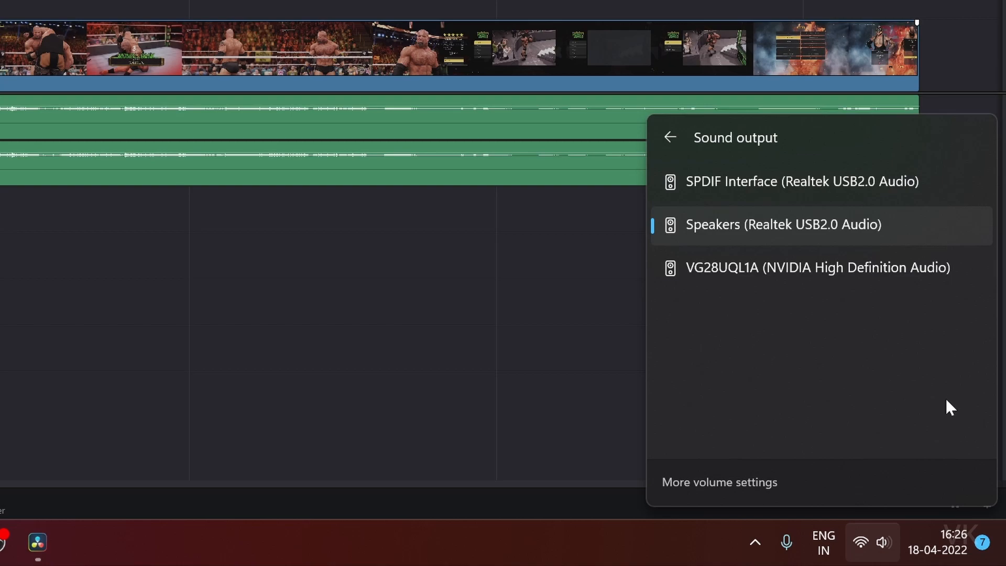
mouse_move(868, 219)
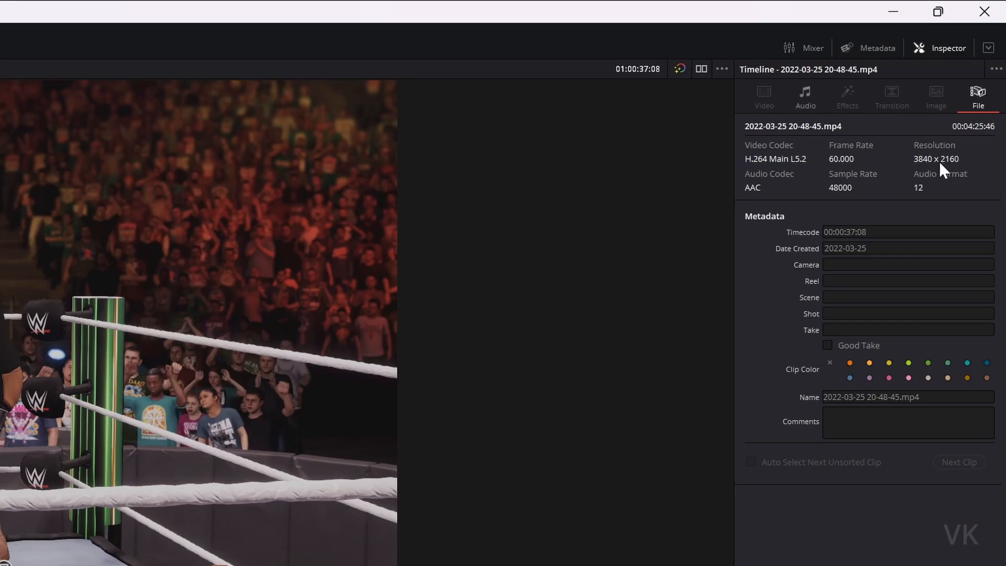
Step: Show the clip's audio settings in the Inspector and bring up the audio mixer
click(804, 96)
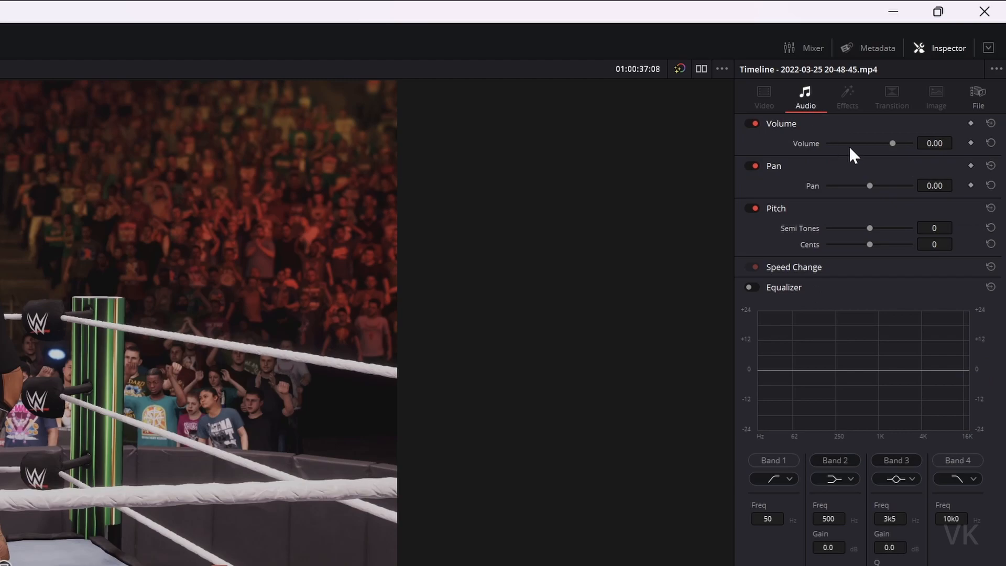
mouse_move(977, 81)
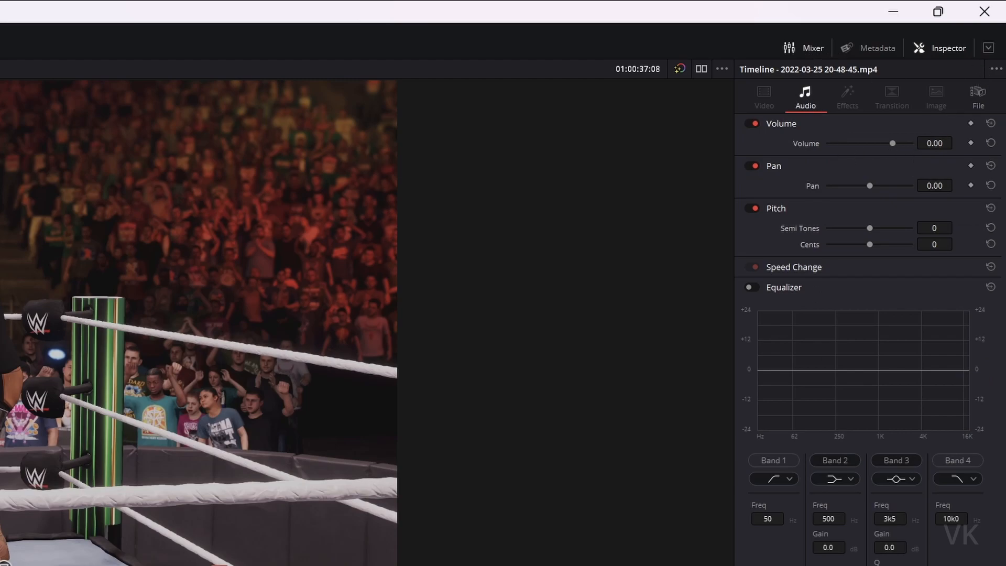
click(803, 47)
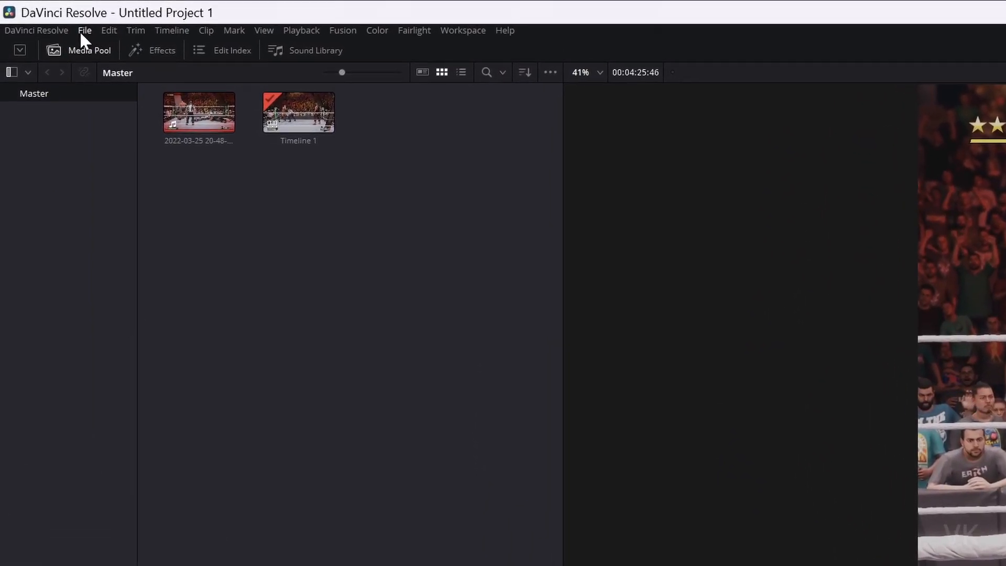
Step: Open Preferences from the DaVinci Resolve application menu
click(36, 30)
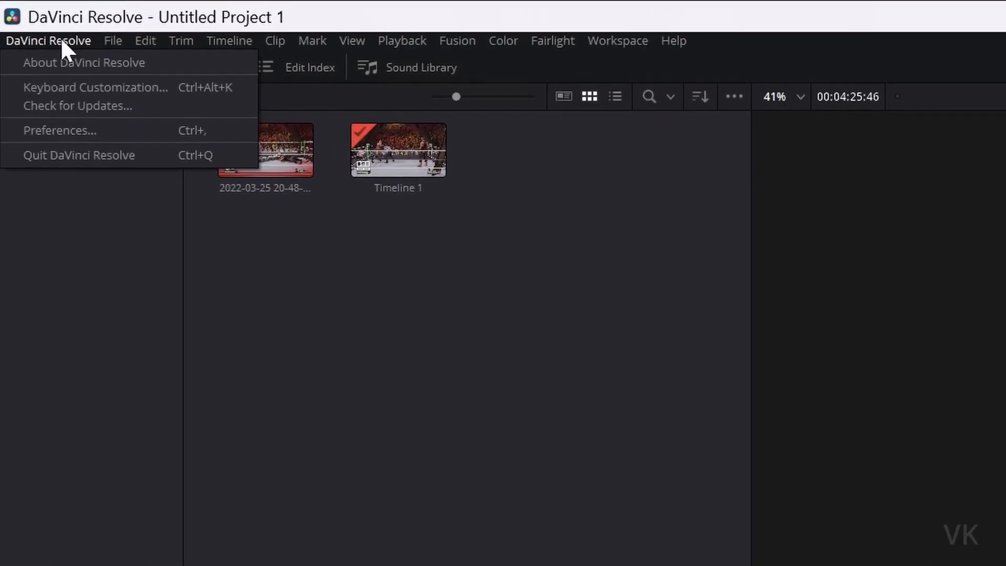
mouse_move(116, 131)
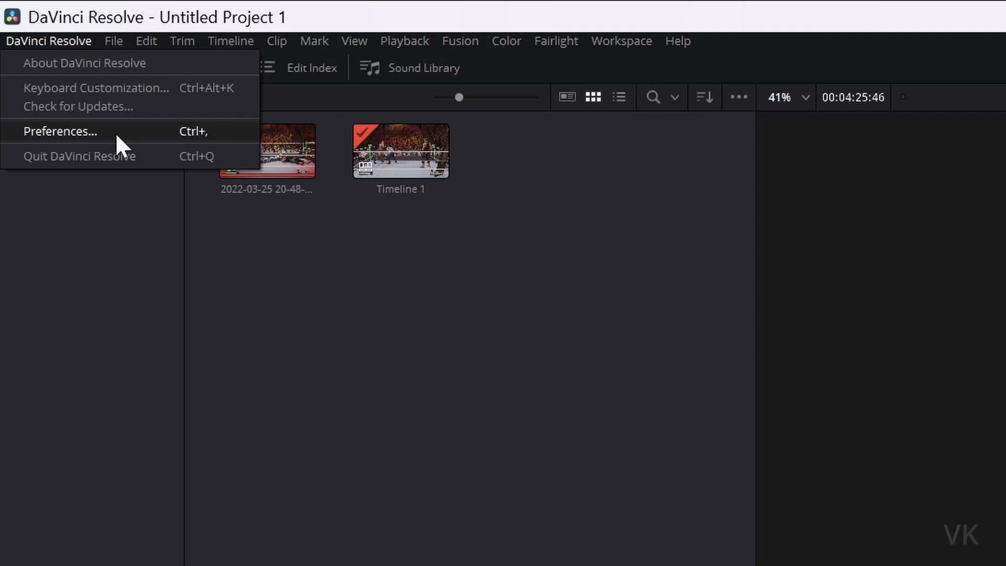
mouse_move(114, 144)
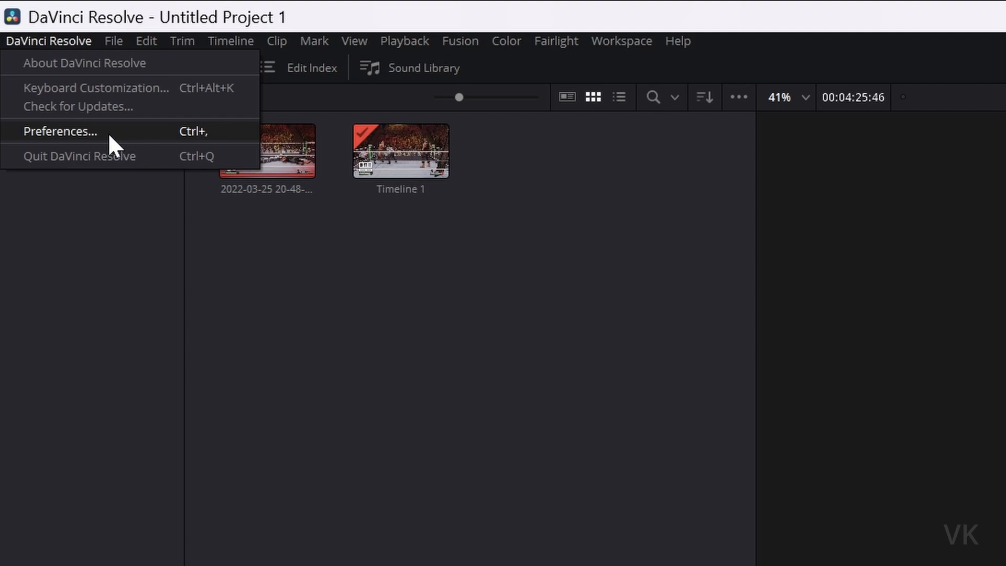
click(61, 131)
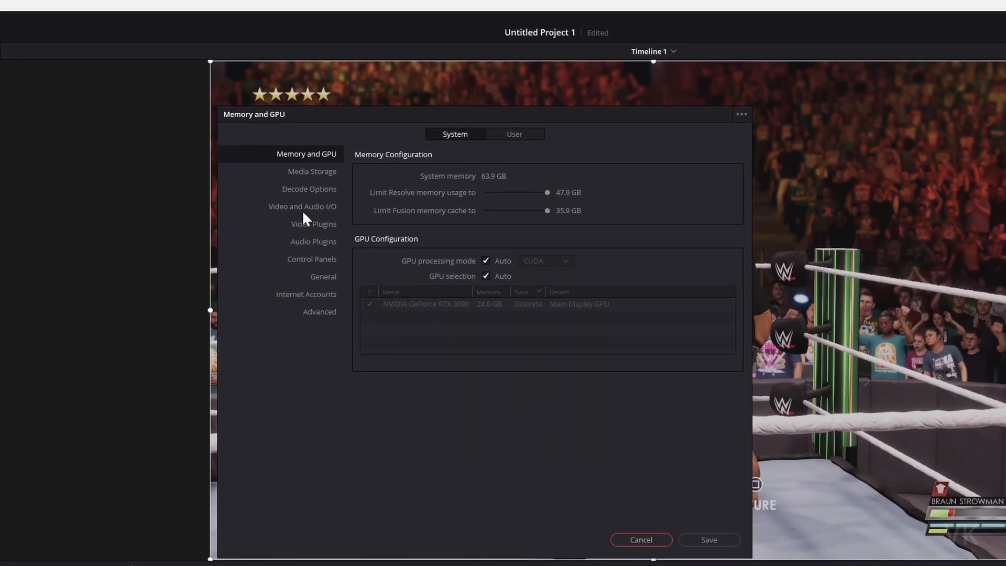
Step: Show Video and Audio I/O preferences and keep System Audio as the I/O engine
click(302, 206)
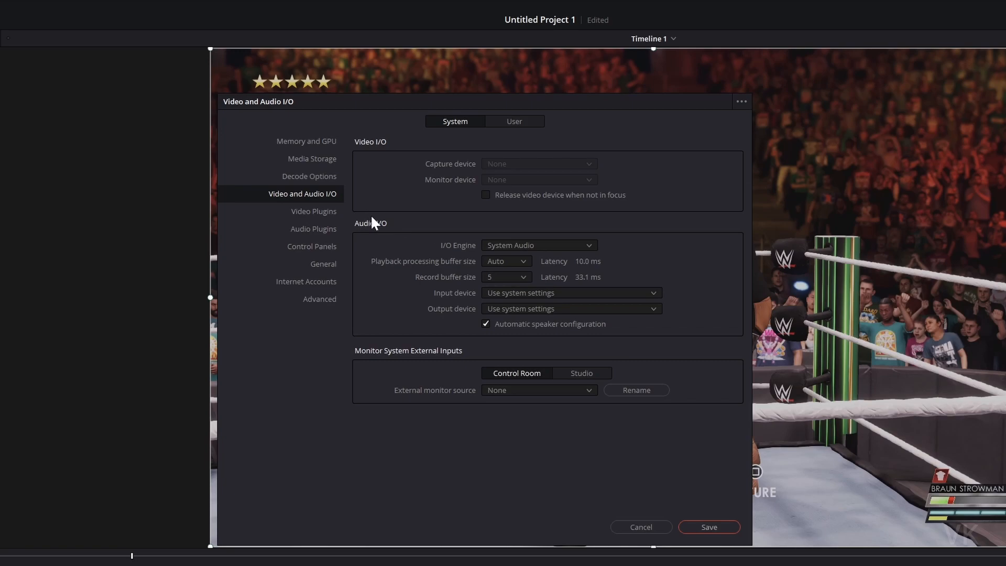
mouse_move(518, 238)
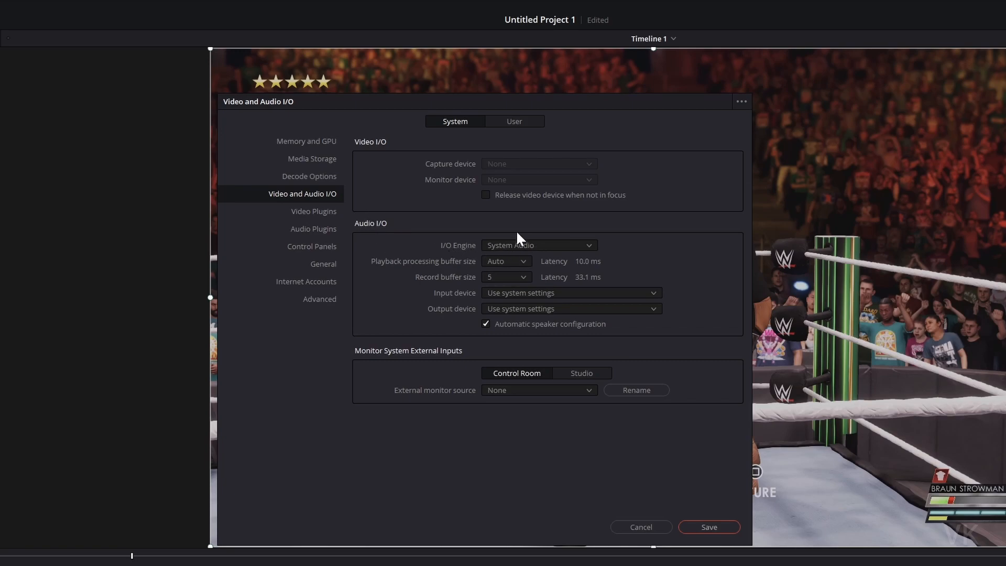
click(537, 245)
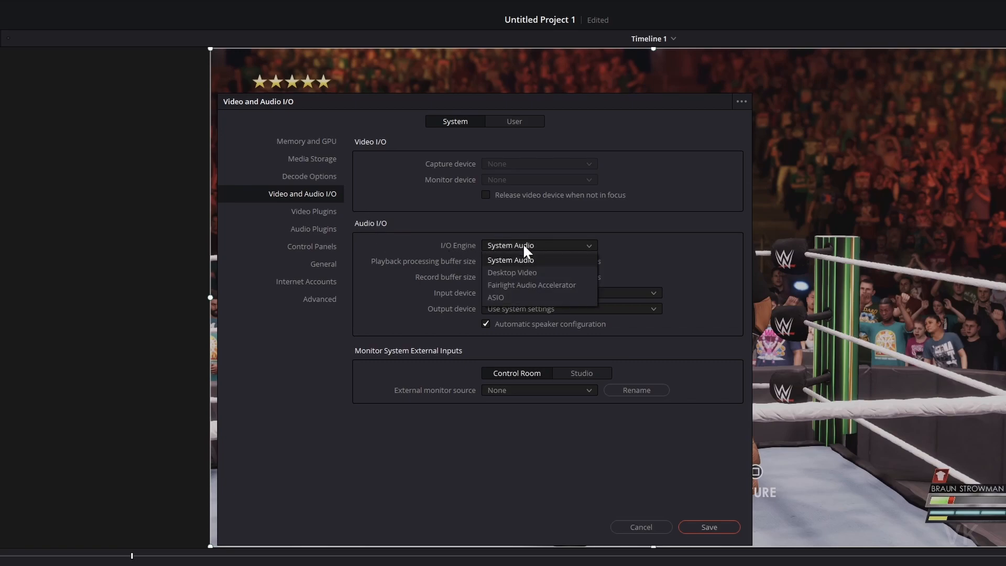
click(510, 260)
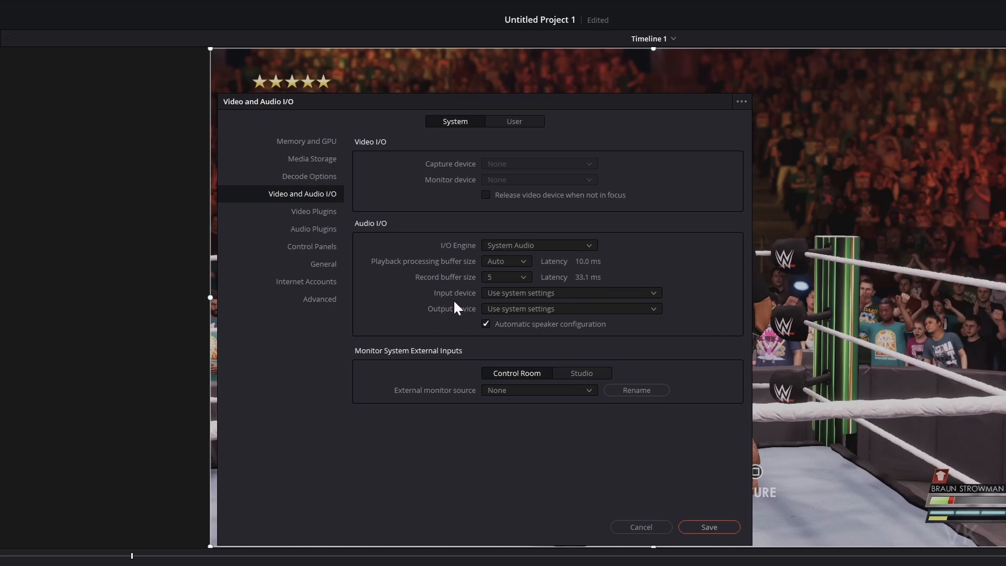
mouse_move(478, 304)
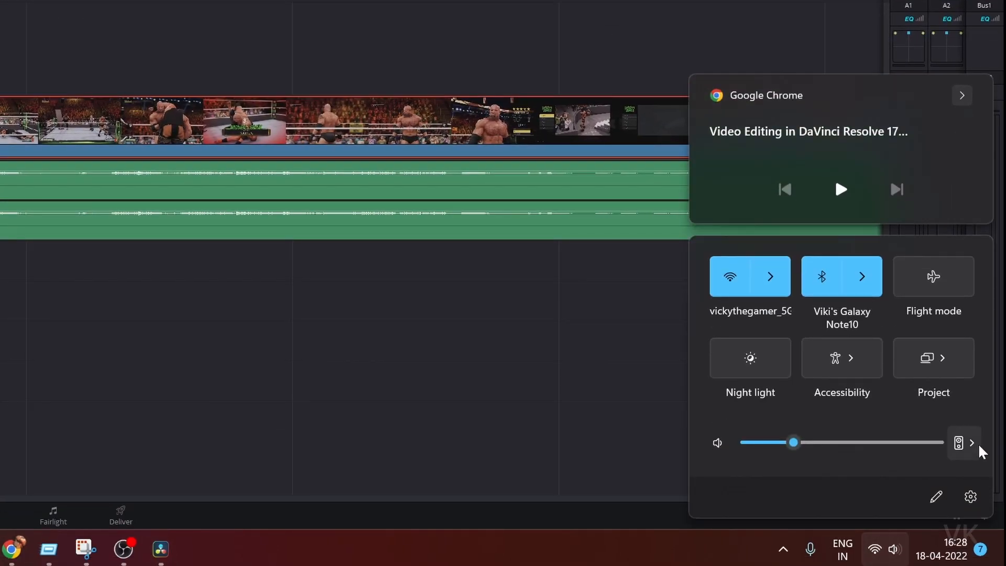
click(970, 442)
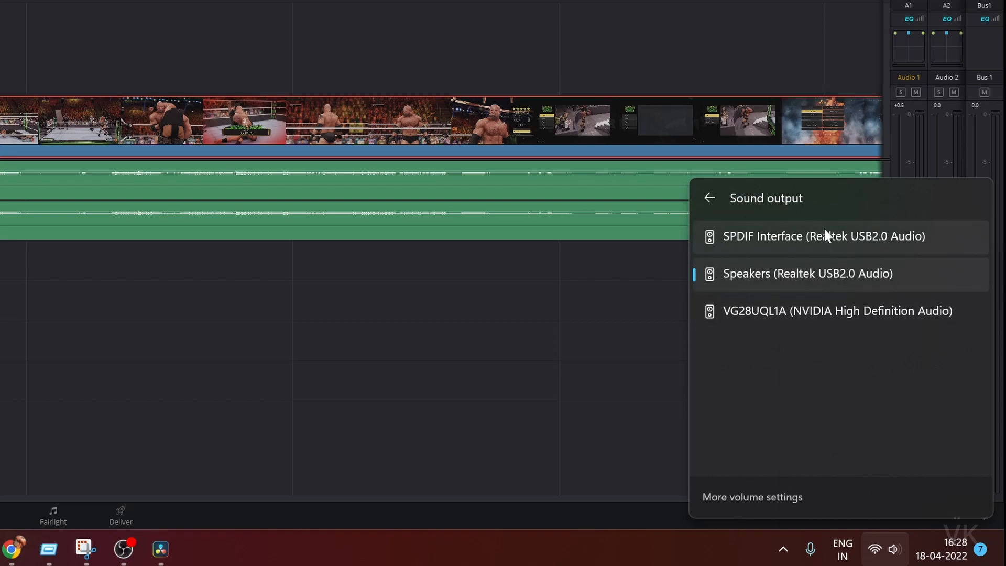
mouse_move(781, 290)
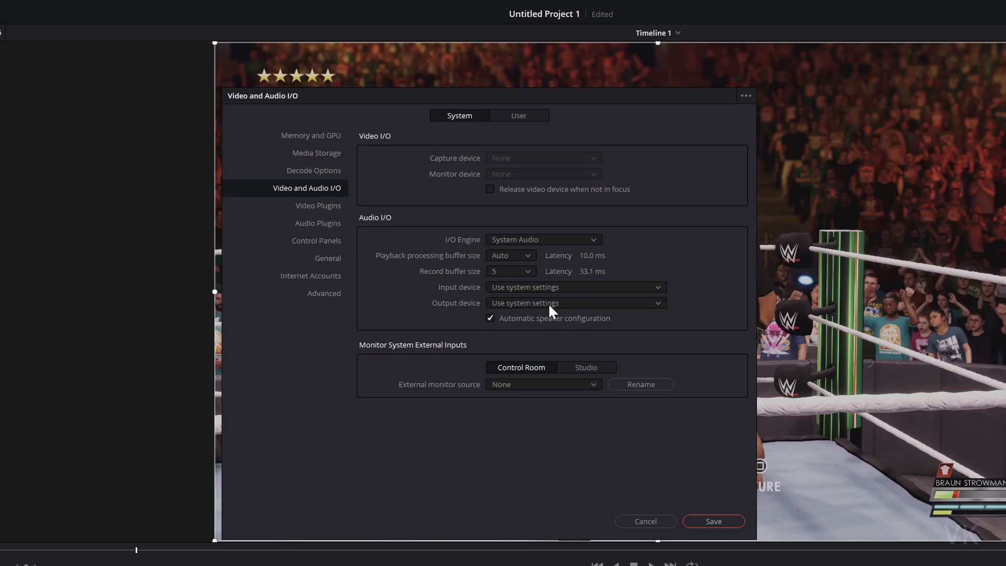
Step: List the available audio output devices for playback
click(574, 302)
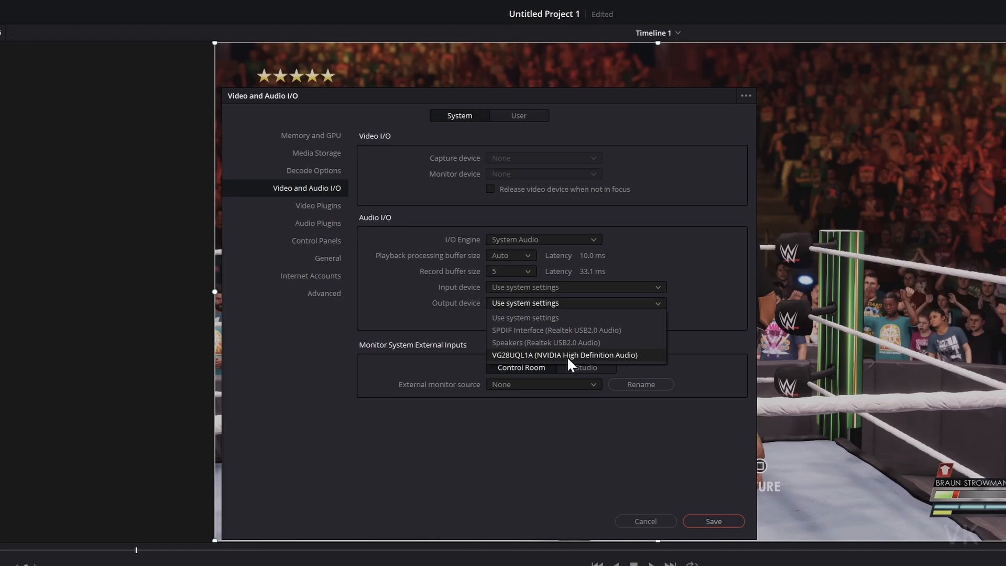
mouse_move(571, 350)
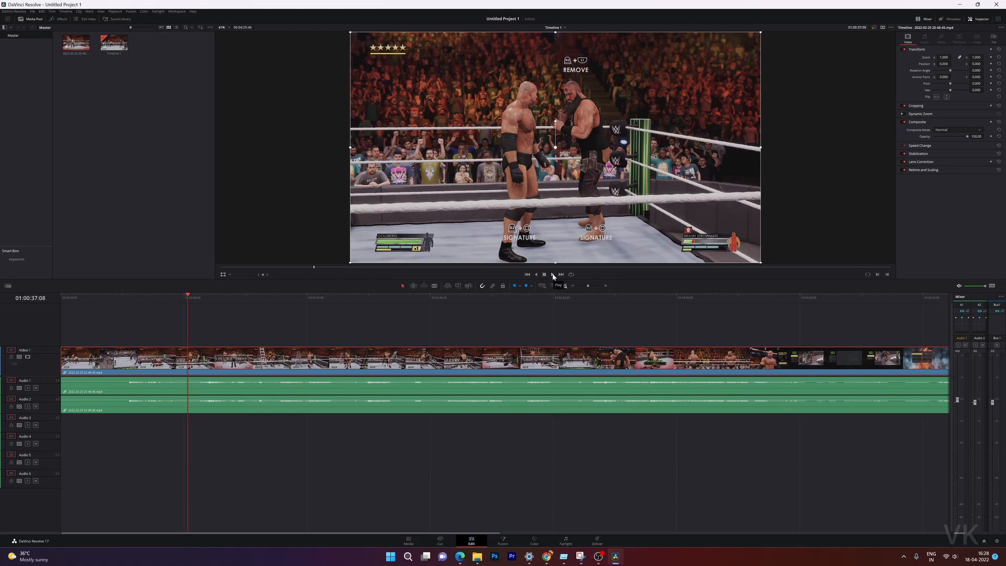
Step: Start timeline playback so the audio meters register sound levels
click(535, 273)
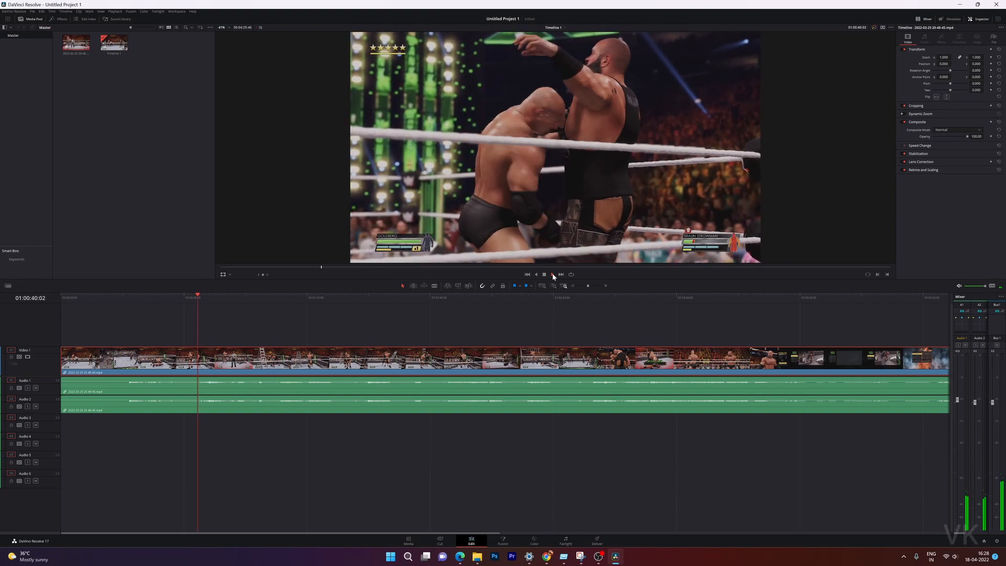
click(552, 275)
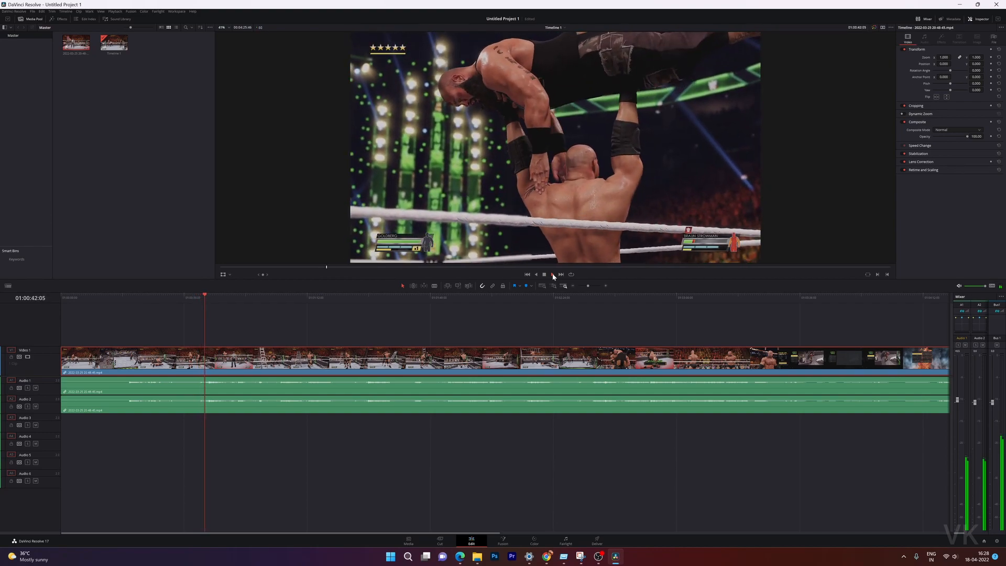